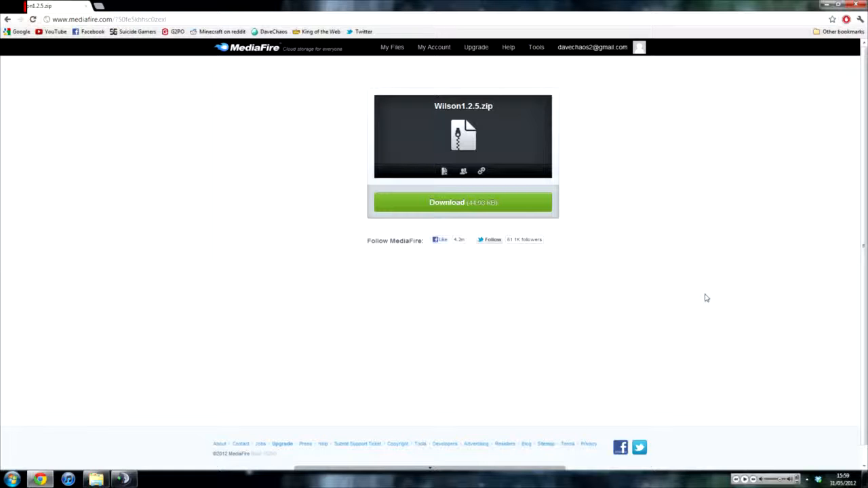
# Download Wilson1.2.5.zip from the MediaFire page
pyautogui.click(463, 202)
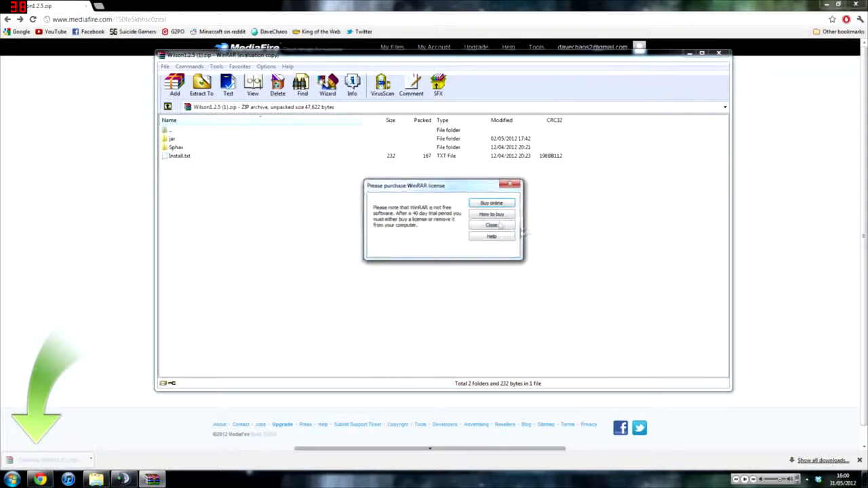
# Dismiss the WinRAR licence reminder and open Install.txt in Notepad++
pyautogui.click(491, 225)
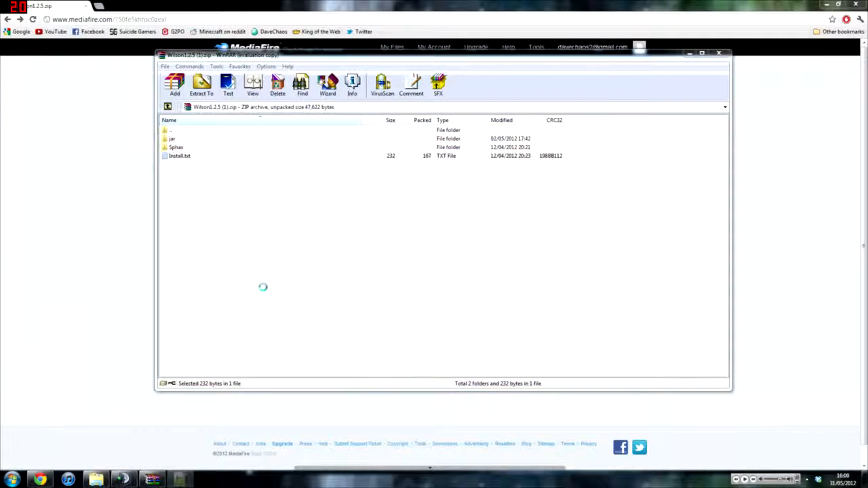
pyautogui.doubleClick(179, 155)
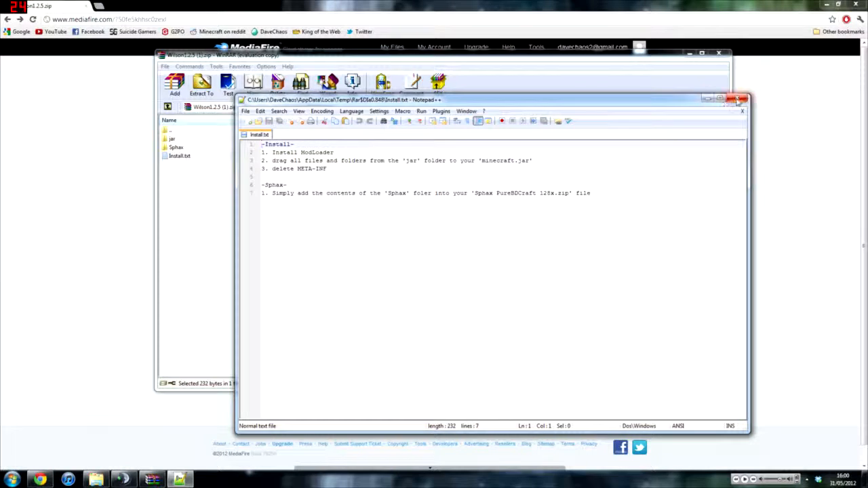
# Close Install.txt, maximize Explorer, enter the bin folder, and right-click minecraft.jar
pyautogui.click(742, 100)
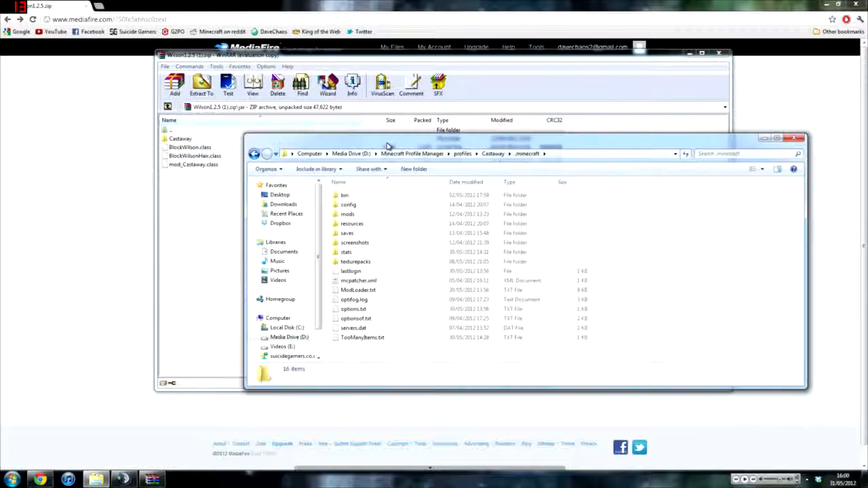
pyautogui.click(776, 137)
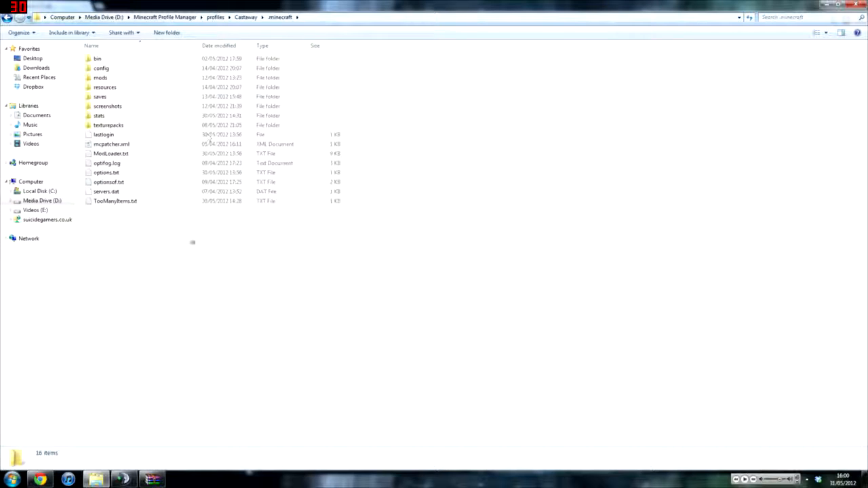
pyautogui.doubleClick(97, 58)
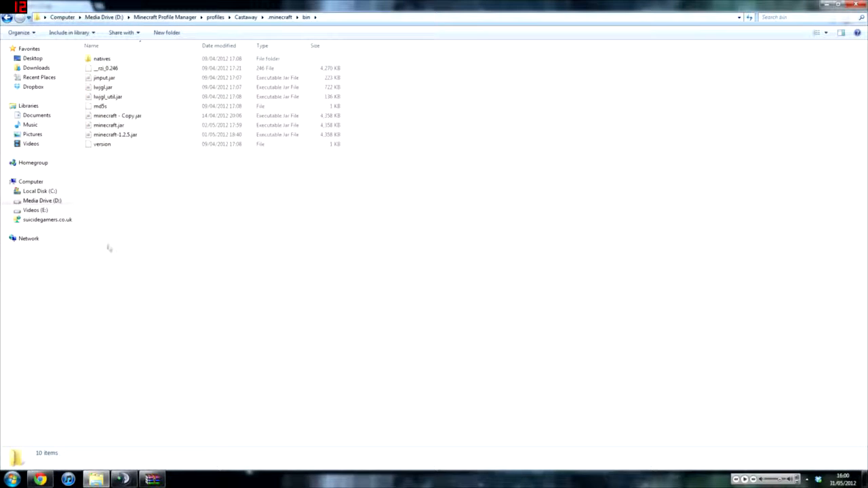
pyautogui.rightClick(108, 125)
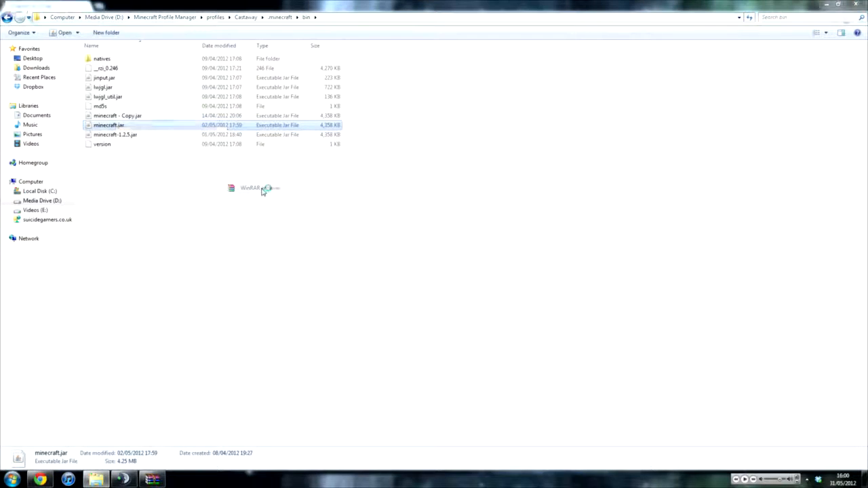
# Open minecraft.jar as an archive in WinRAR
pyautogui.doubleClick(109, 125)
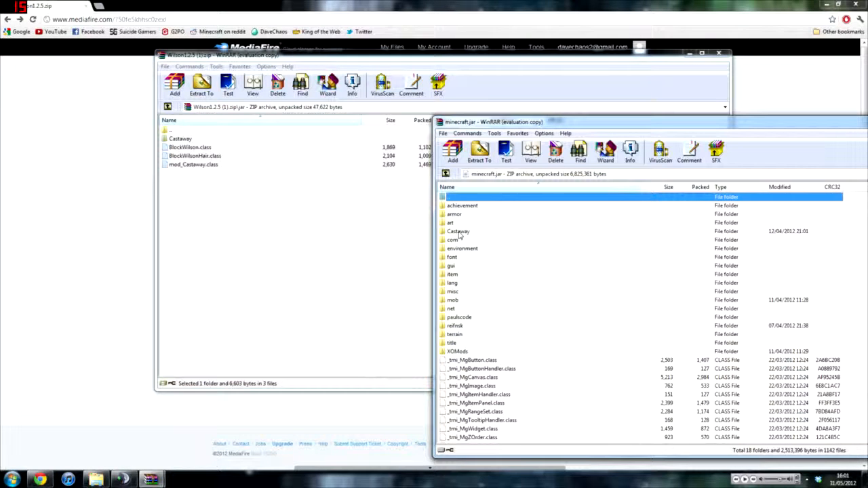
pyautogui.moveTo(692, 321)
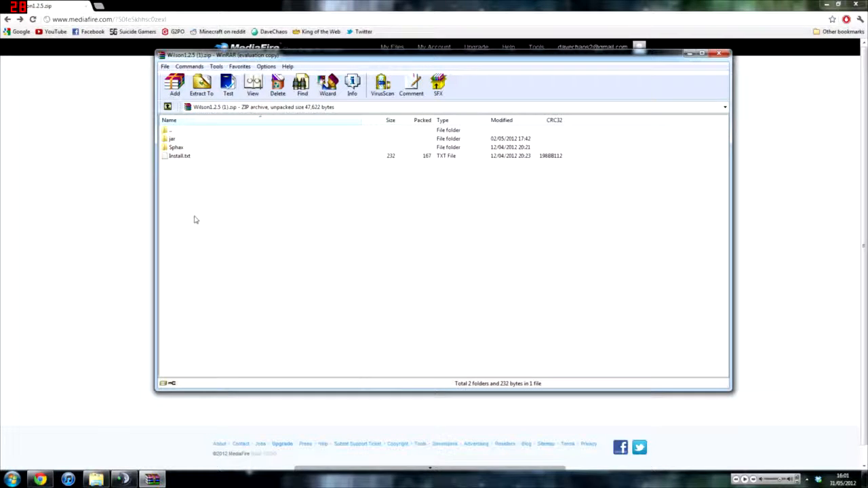
pyautogui.moveTo(175, 152)
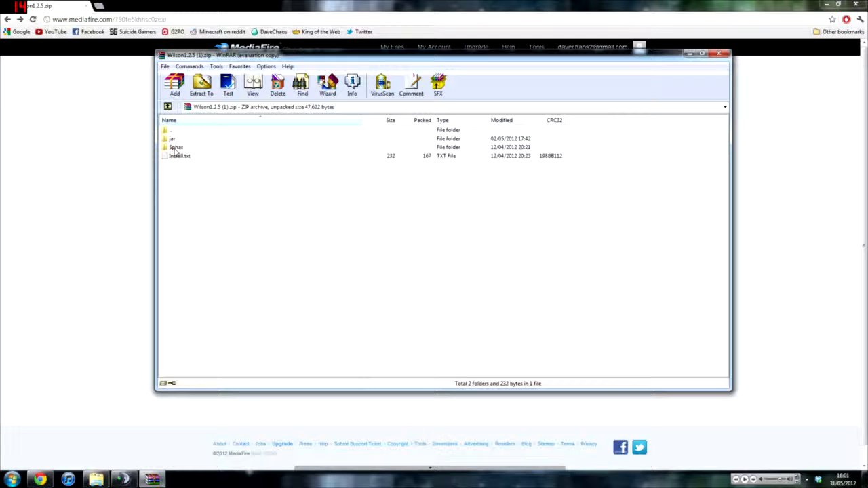
# Open the Wilson archive's Sphax folder to show its Castaway folder
pyautogui.click(176, 147)
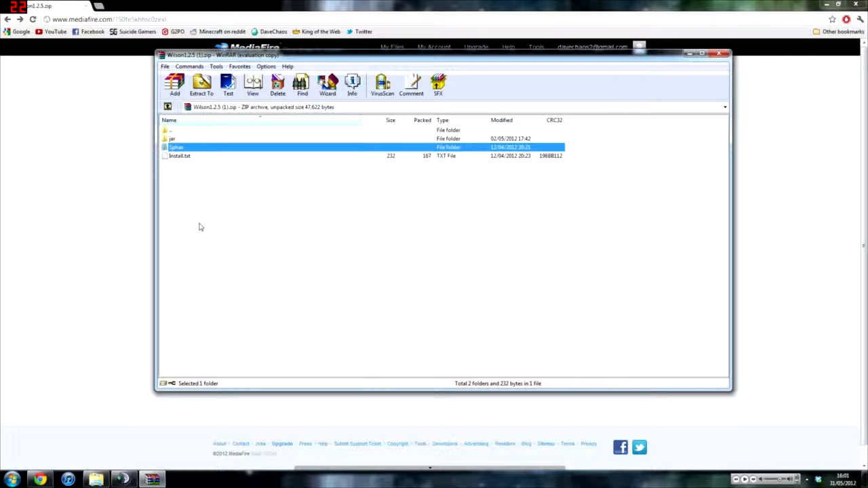
pyautogui.doubleClick(177, 147)
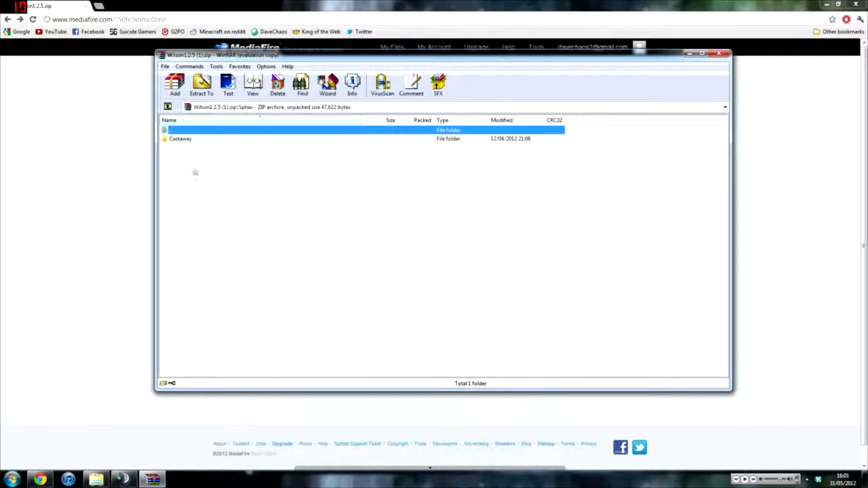
pyautogui.moveTo(206, 196)
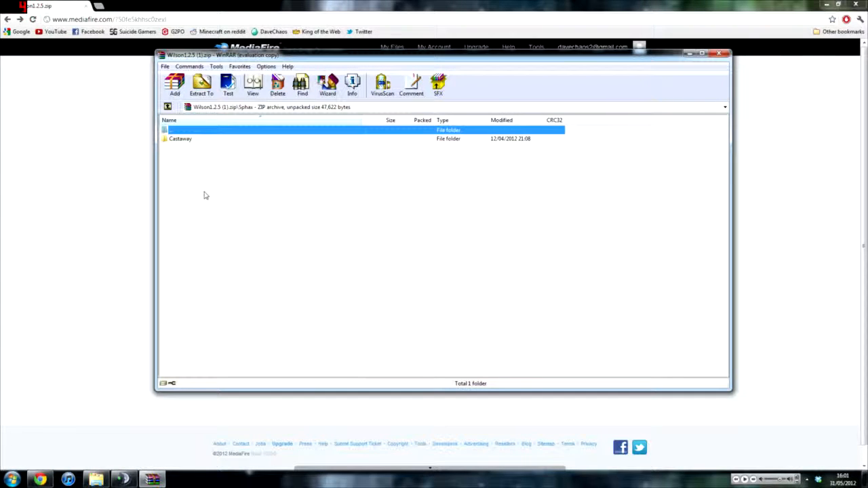
pyautogui.moveTo(211, 206)
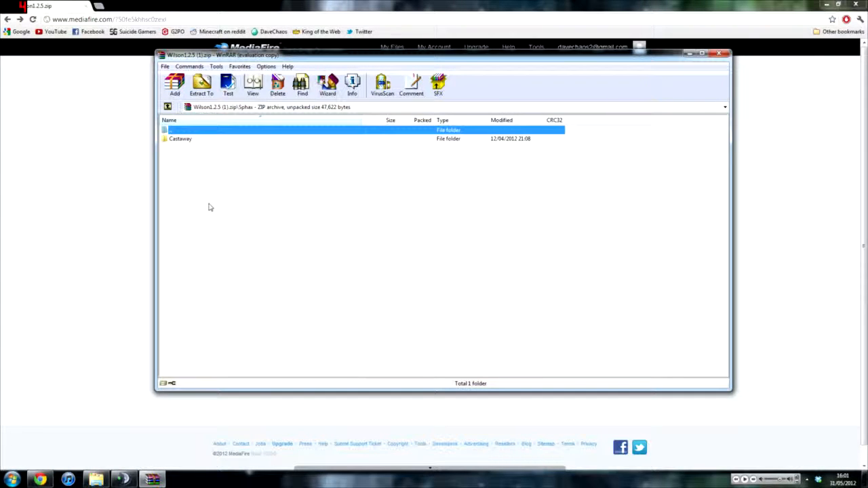
pyautogui.moveTo(263, 230)
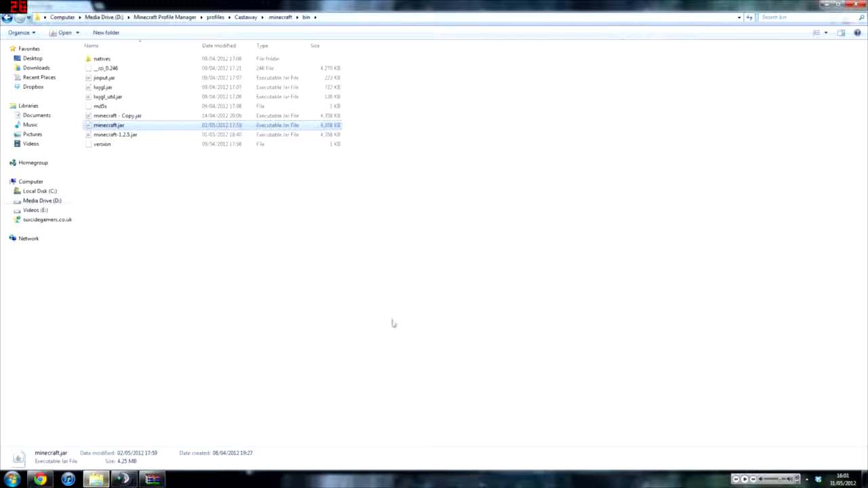
# Go back to .minecraft, enter texturepacks, and right-click the Sphax PureBDCraft 128x.zip
pyautogui.click(9, 17)
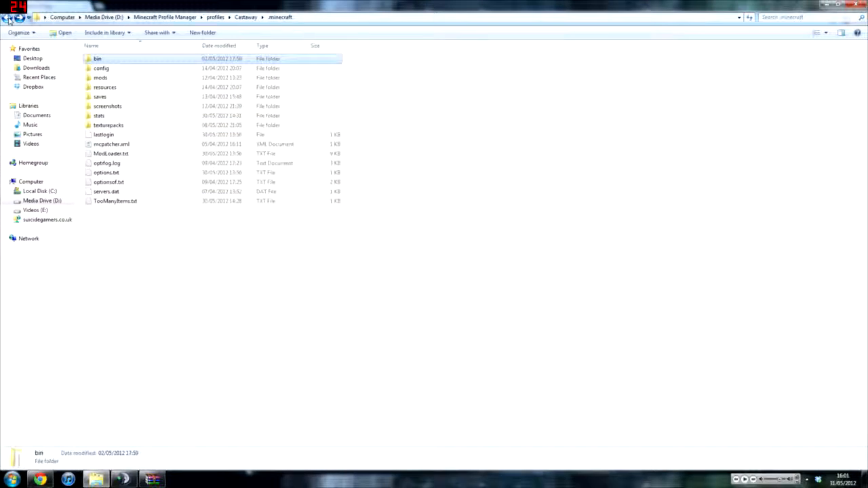
pyautogui.doubleClick(109, 125)
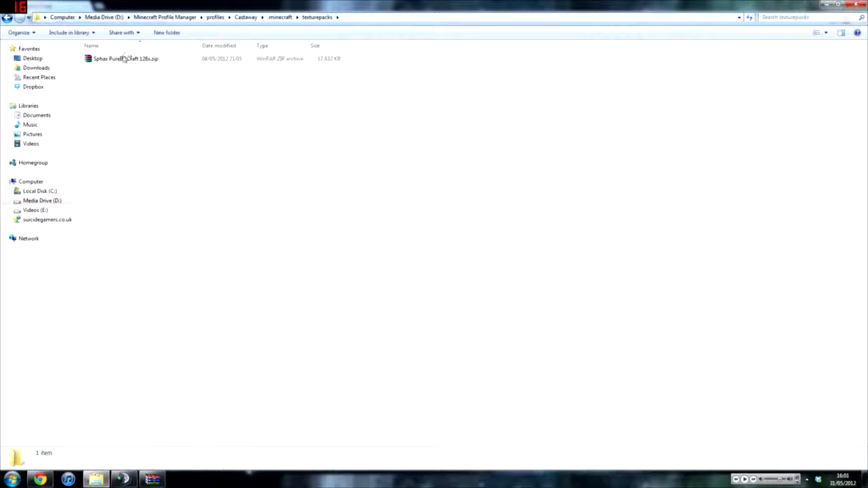
pyautogui.rightClick(125, 58)
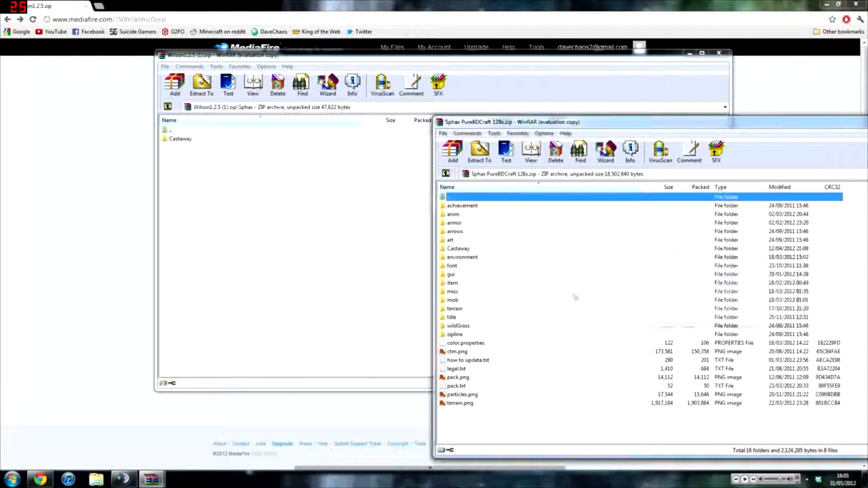
# Open the Castaway folder in the Wilson archive to view its images
pyautogui.click(458, 248)
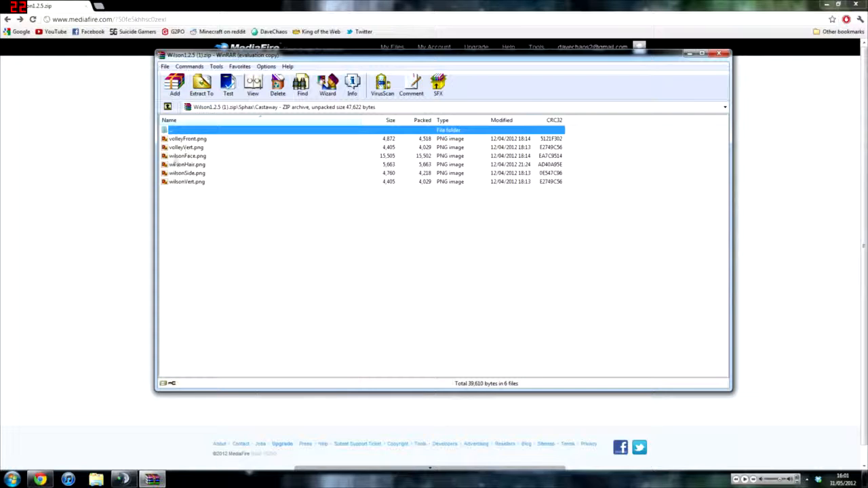
pyautogui.doubleClick(190, 130)
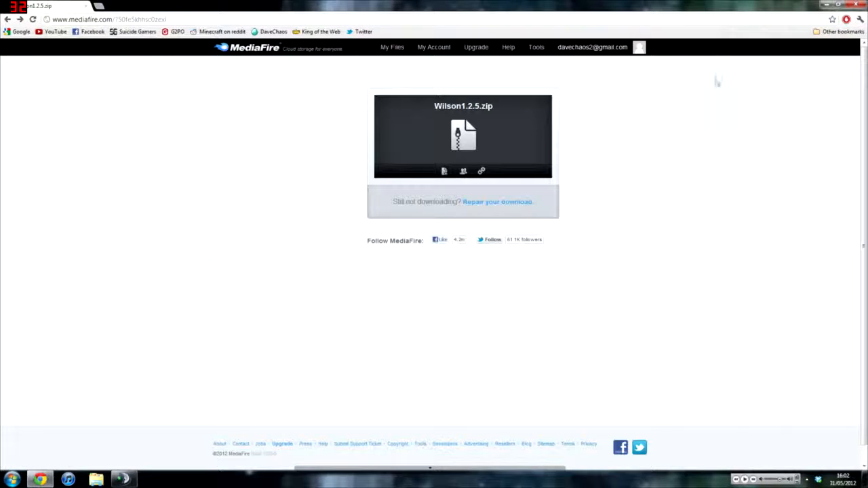
pyautogui.moveTo(739, 96)
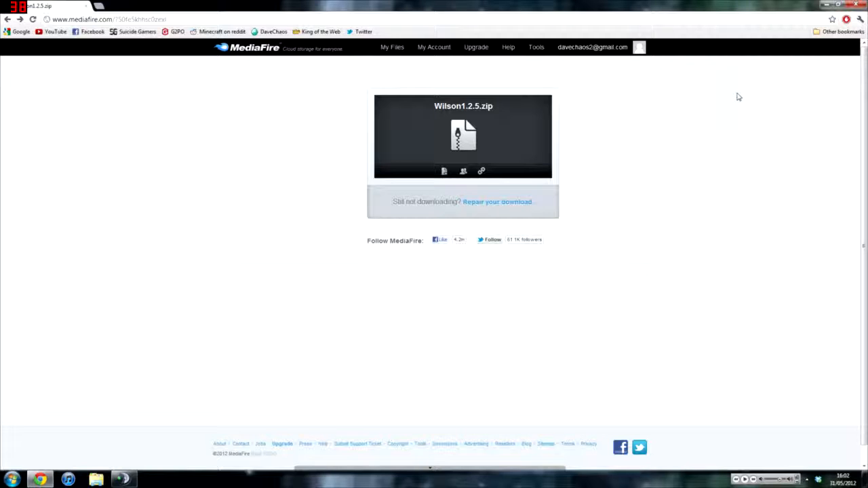